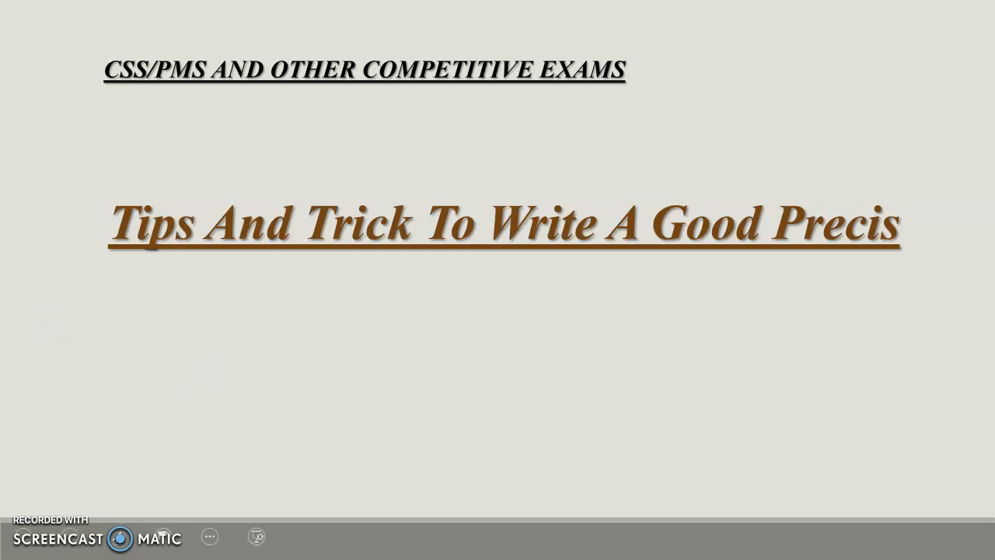
mouse_move(46, 325)
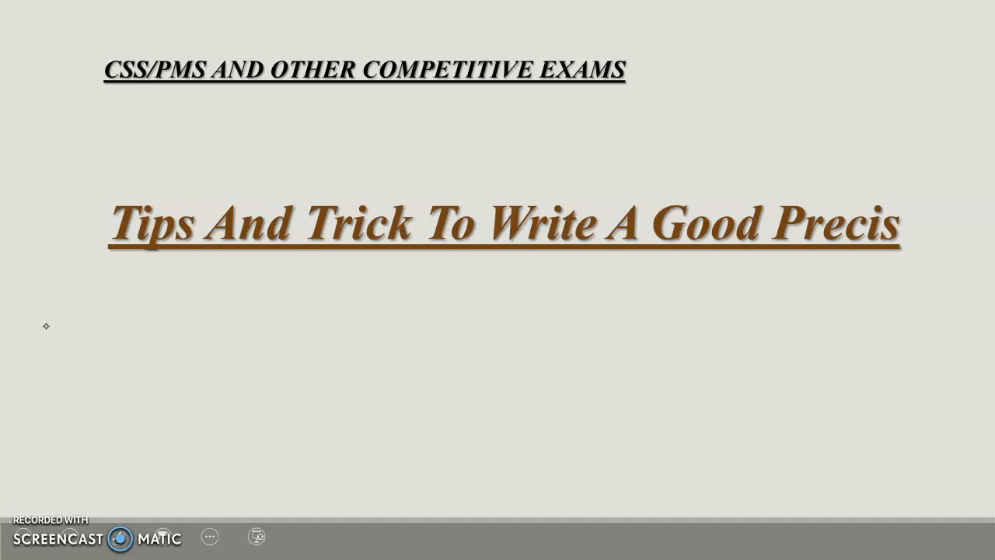